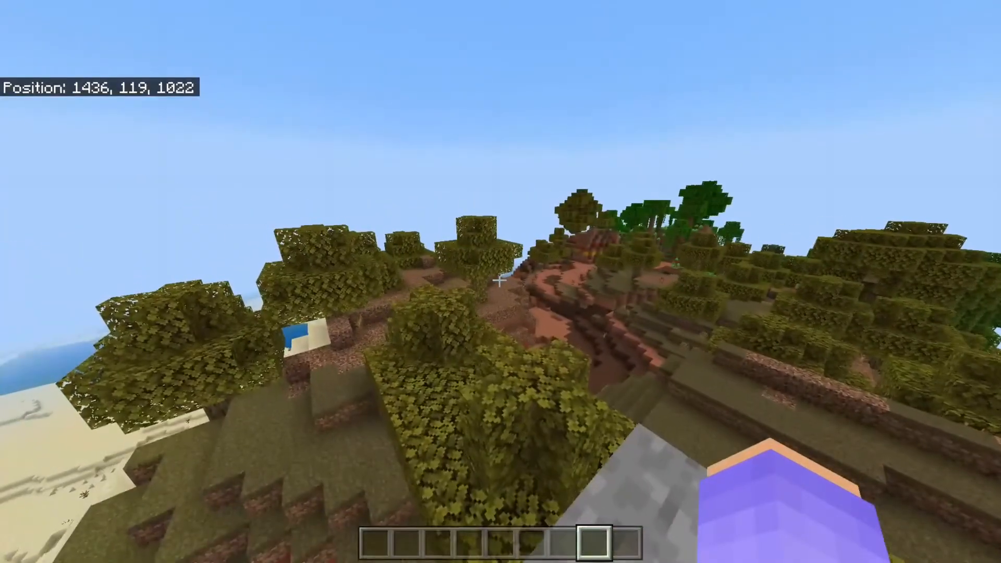
Walk forward briefly, then bring up the chat prompt with a slash and the command list.
key("w")
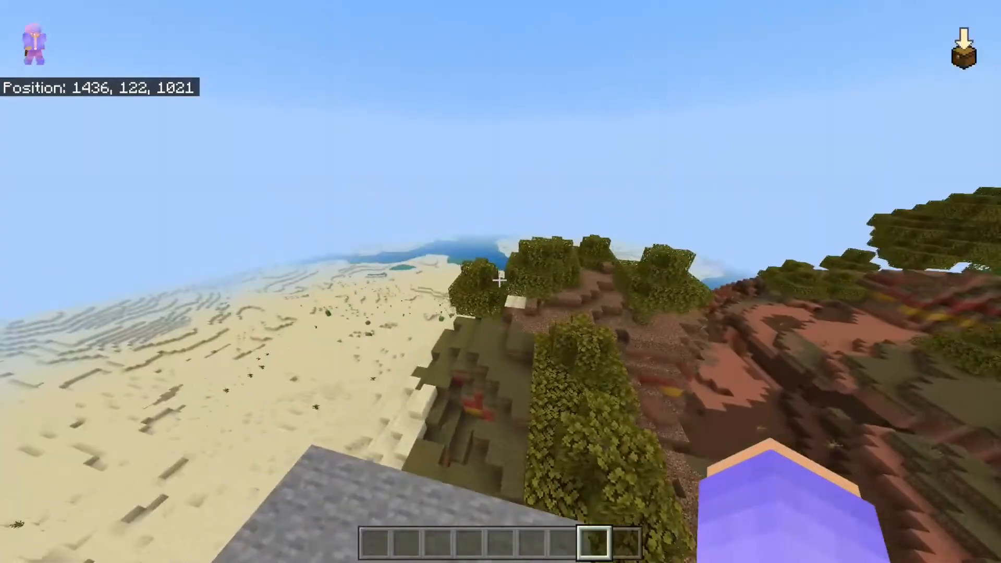
key("w")
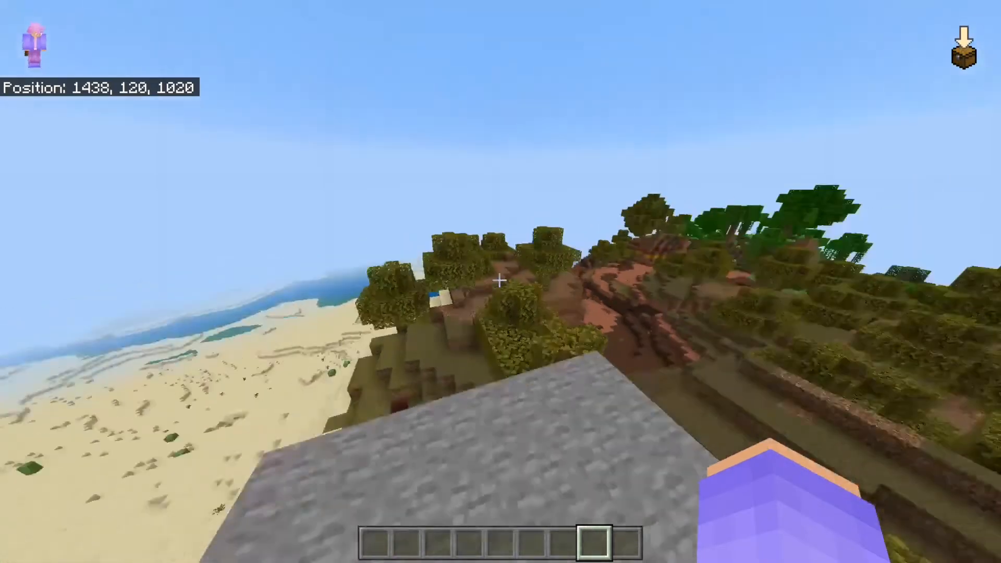
key("t")
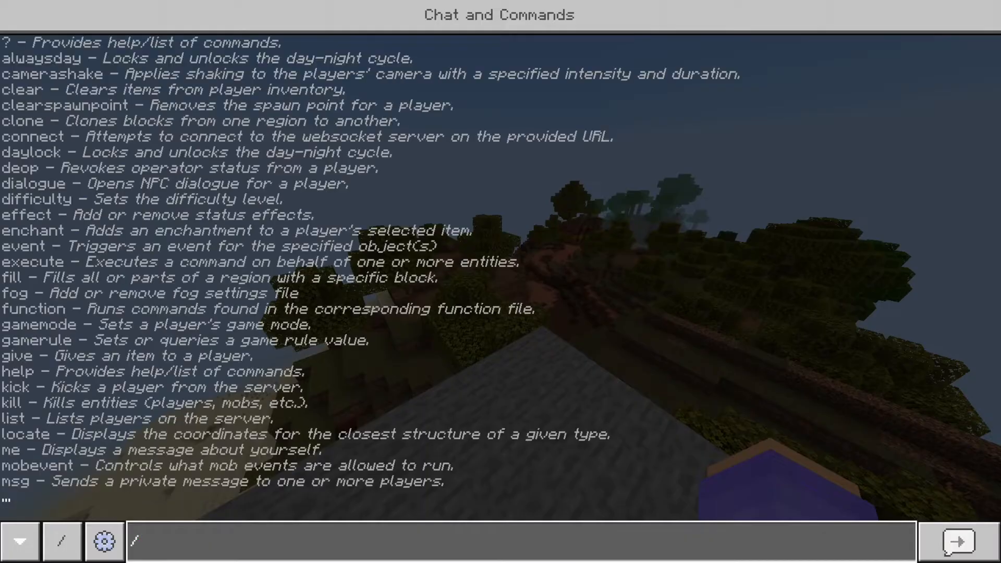
Enter 'give' after the slash so the /give syntax and target selectors appear.
type("gi")
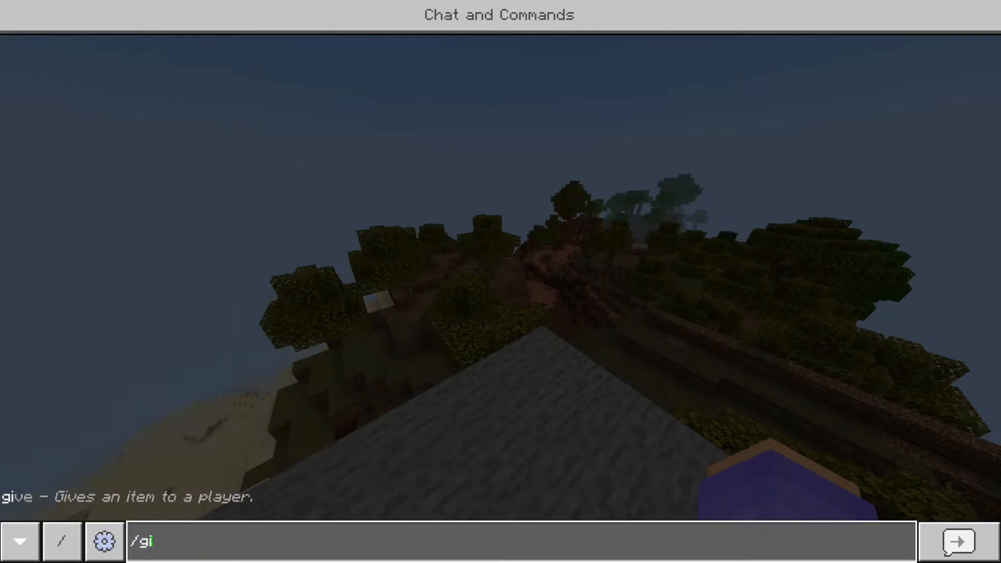
type("ve")
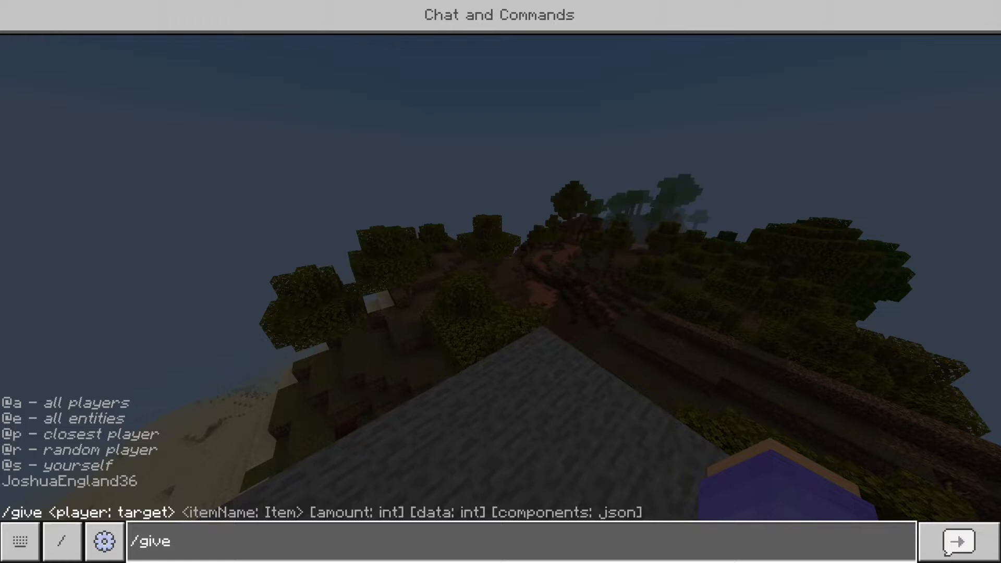
left_click(19, 541)
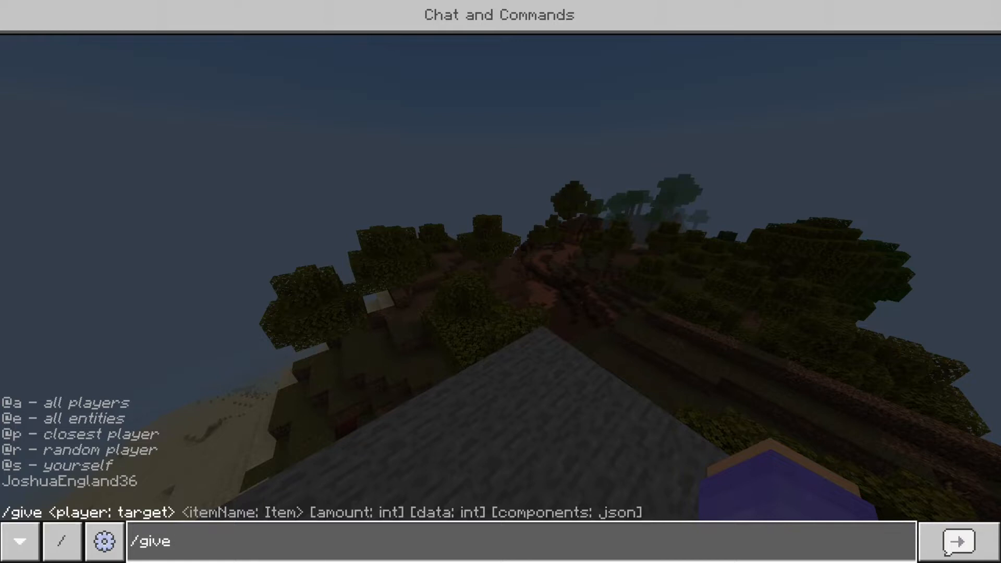
Target yourself with @s so the item name list appears.
type("@s")
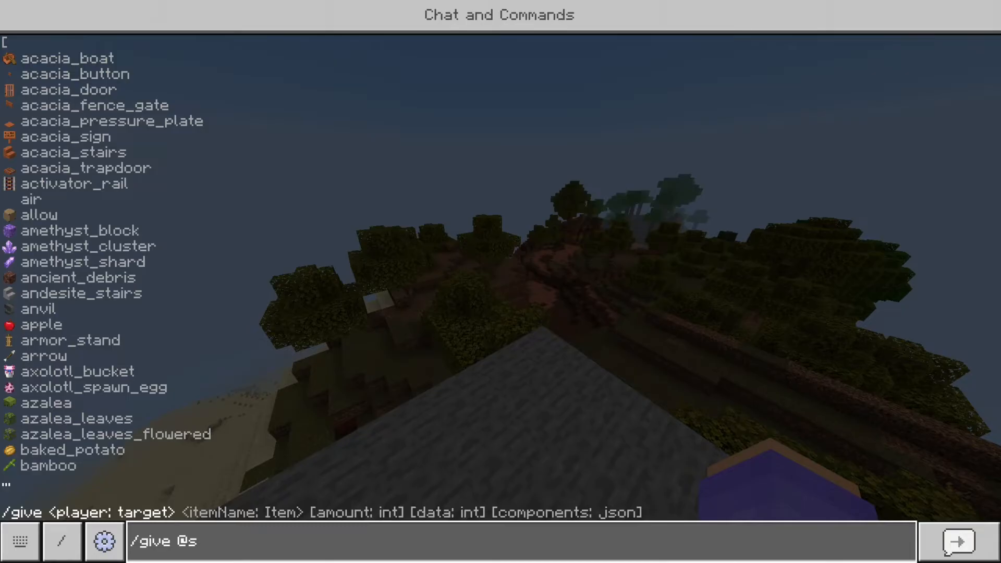
Enter wool as the item so the command reads /give @s wool with the amount next.
left_click(20, 541)
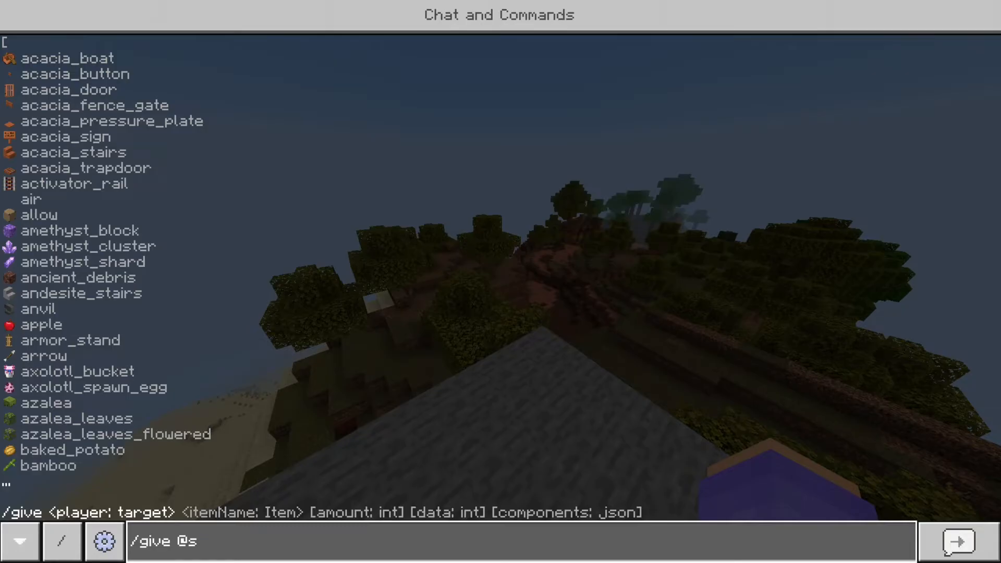
type("bl")
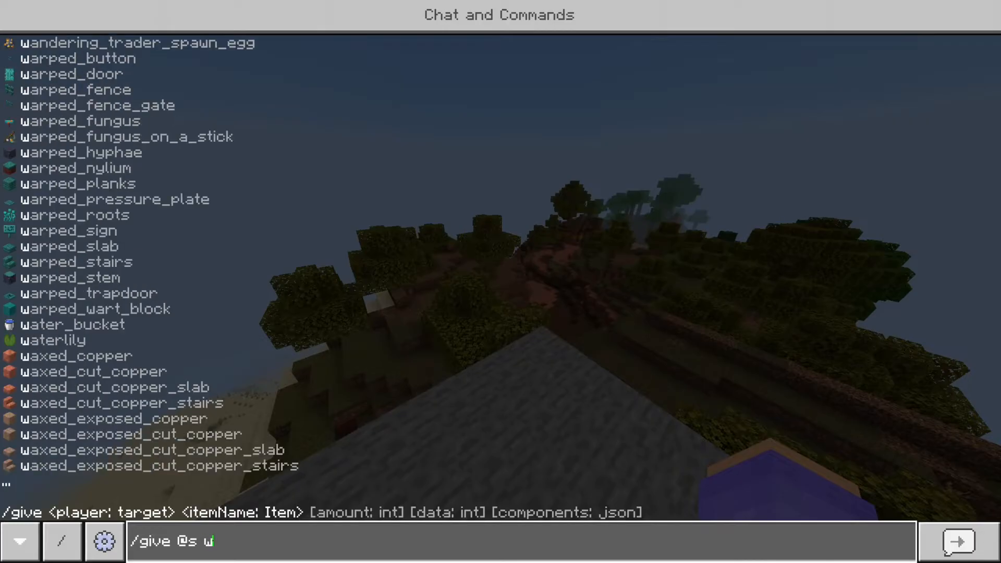
type("ool")
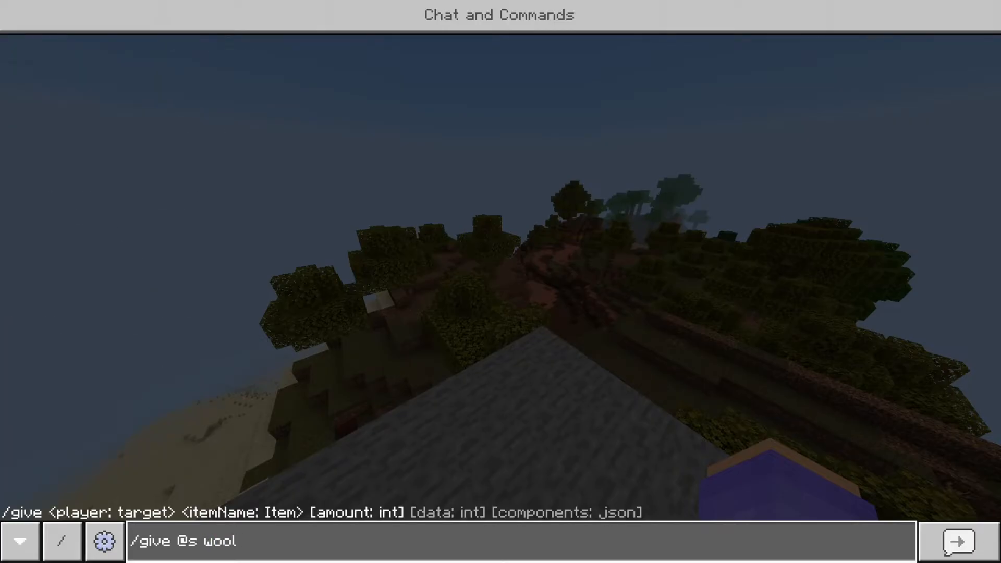
type("\" \"")
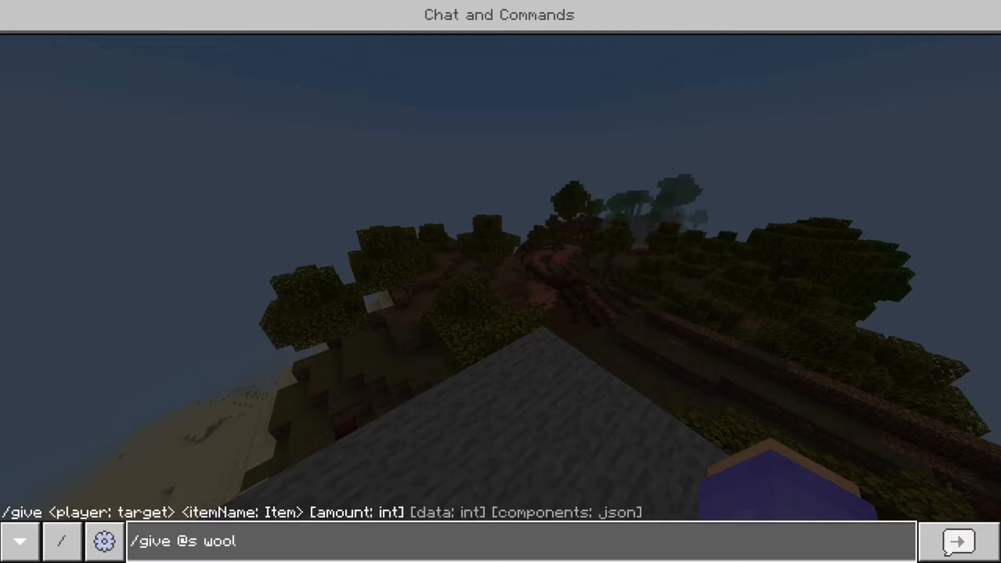
type("0")
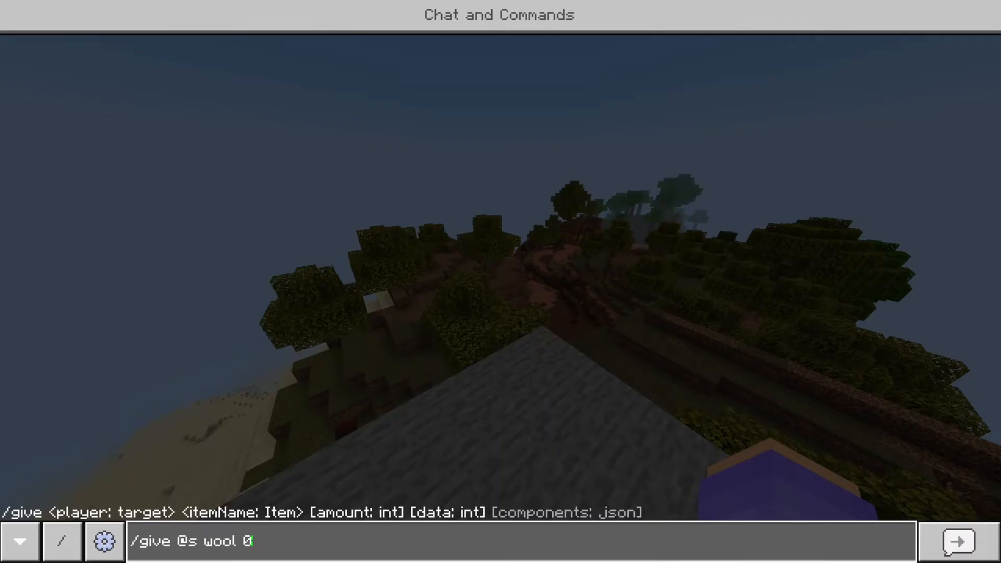
Try several numbers after wool, backspacing as needed, and settle on 15.
type("1")
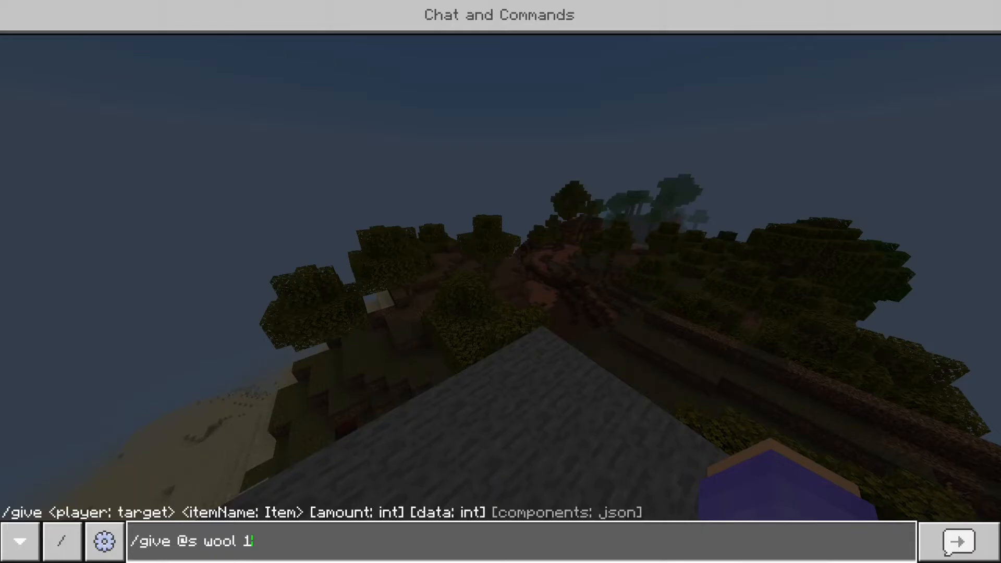
type("2")
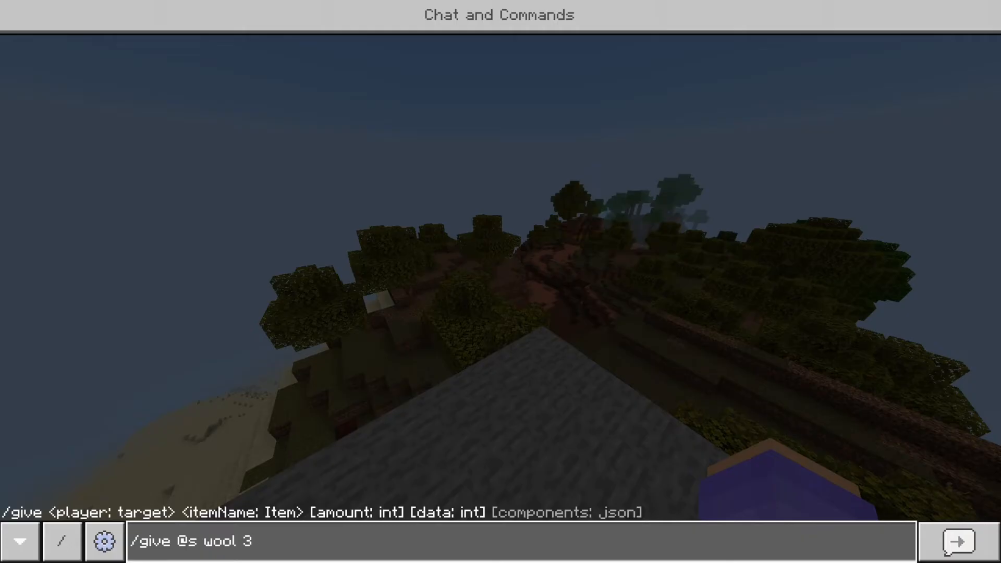
type("4")
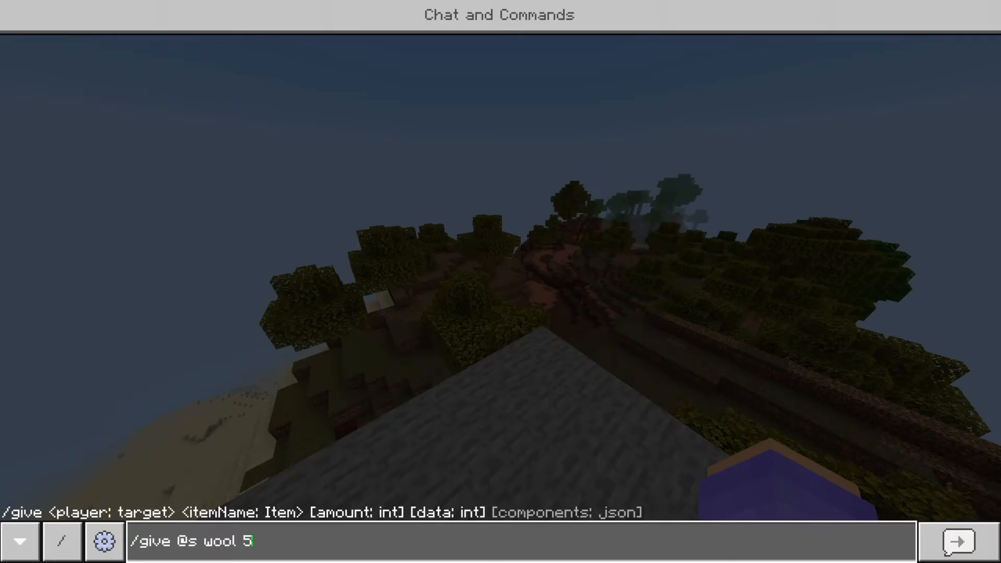
key("Backspace")
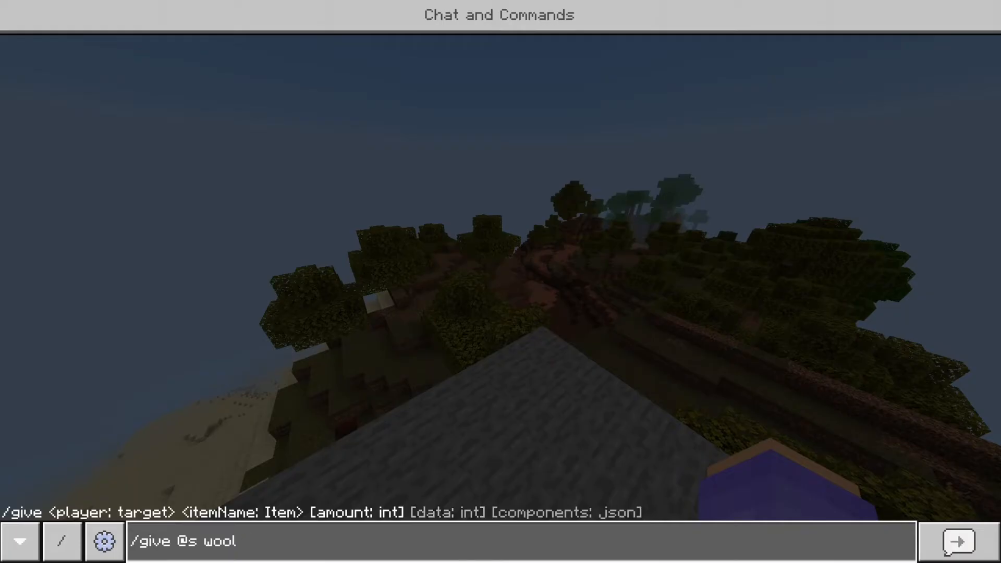
type("8")
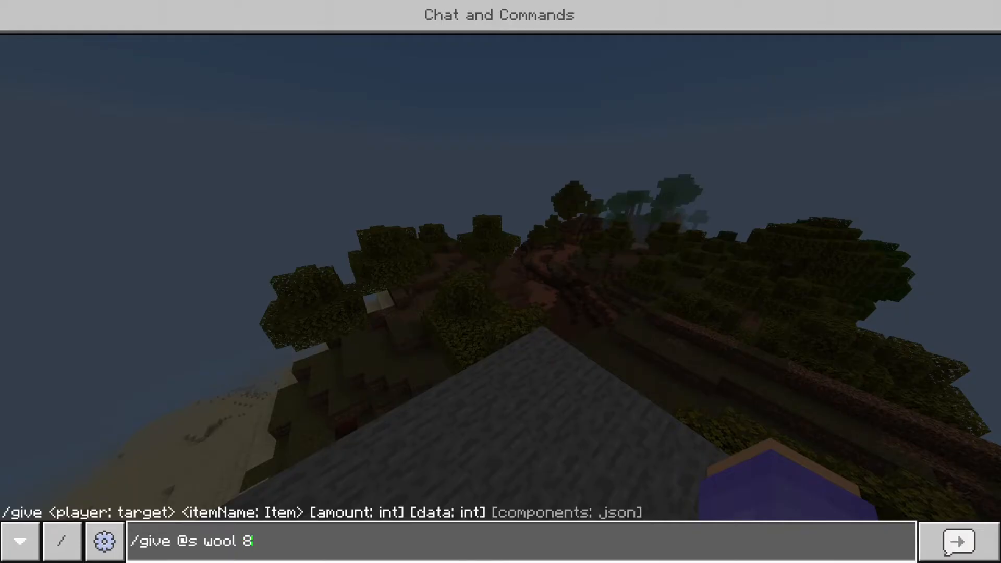
type("9")
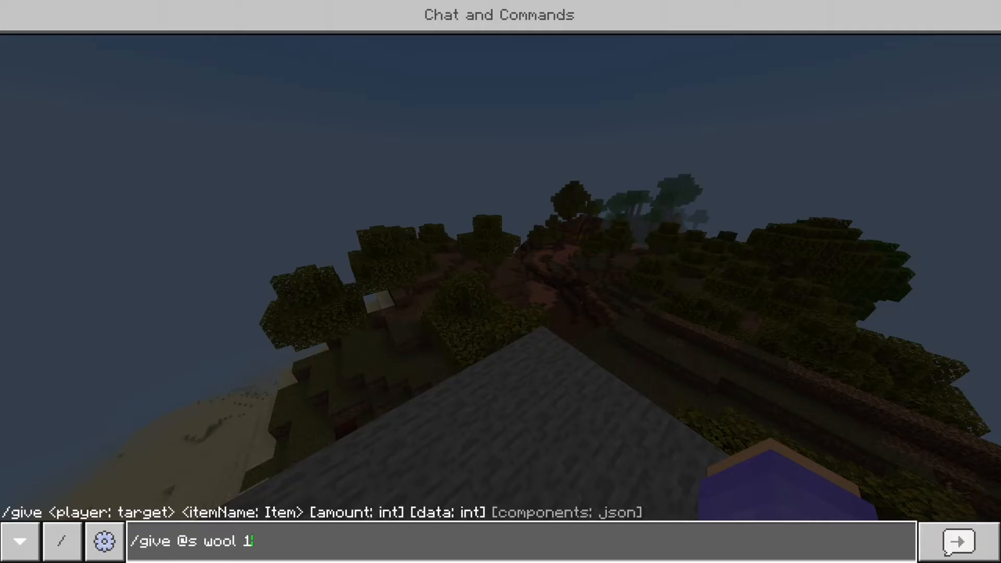
type("3")
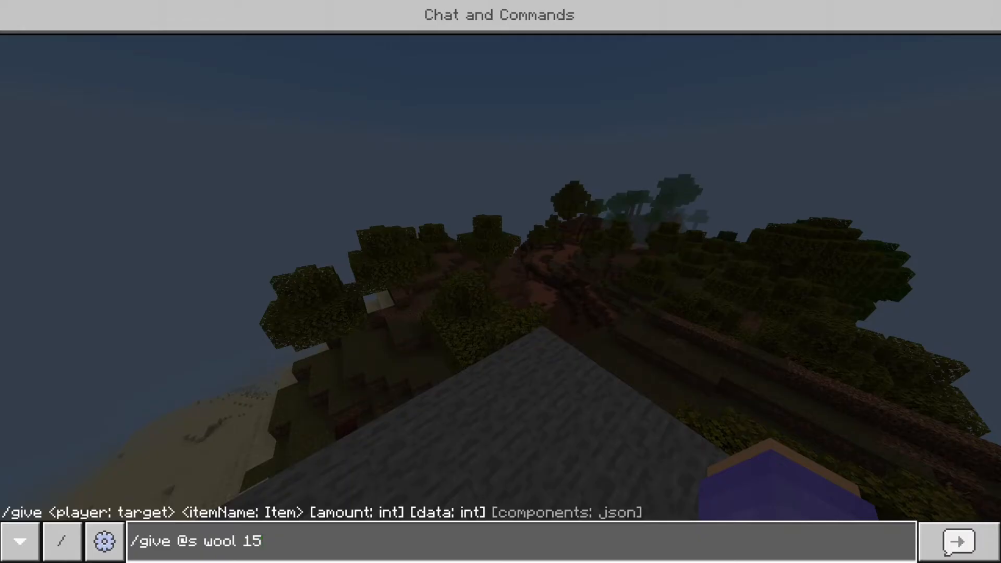
Insert 35 in front of the 15 so the wool arguments read 35 then 15.
left_click(20, 541)
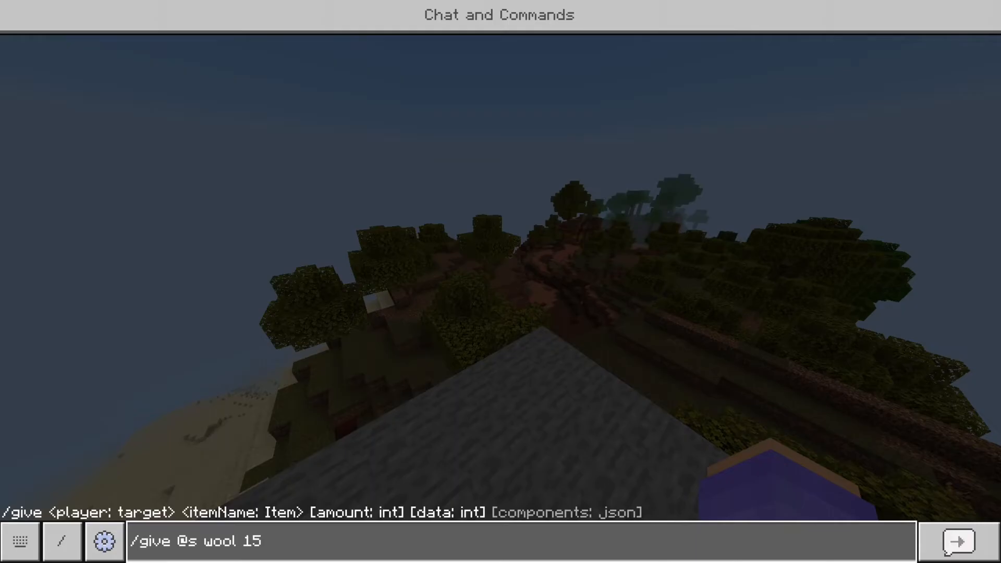
left_click(20, 541)
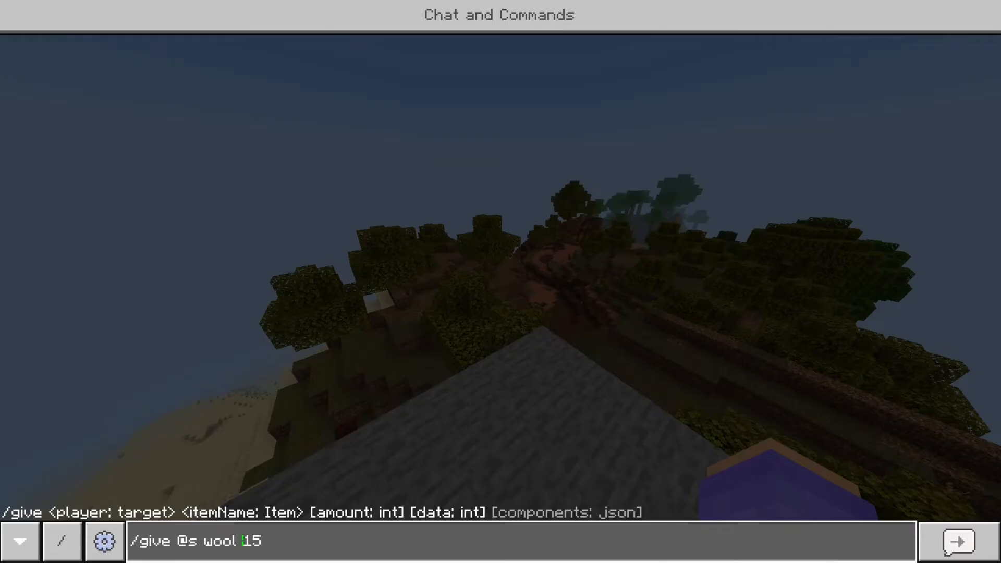
type("35")
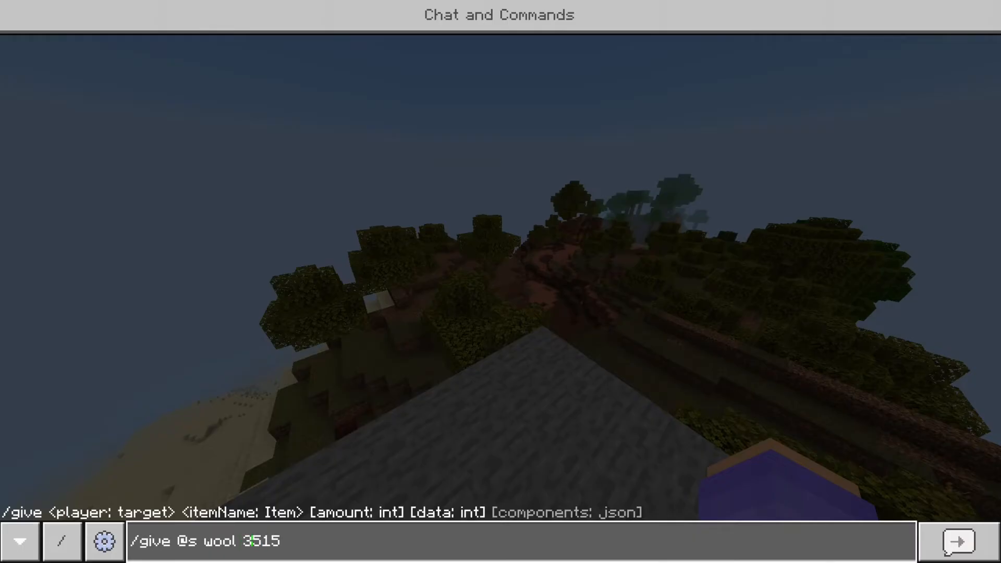
key("space")
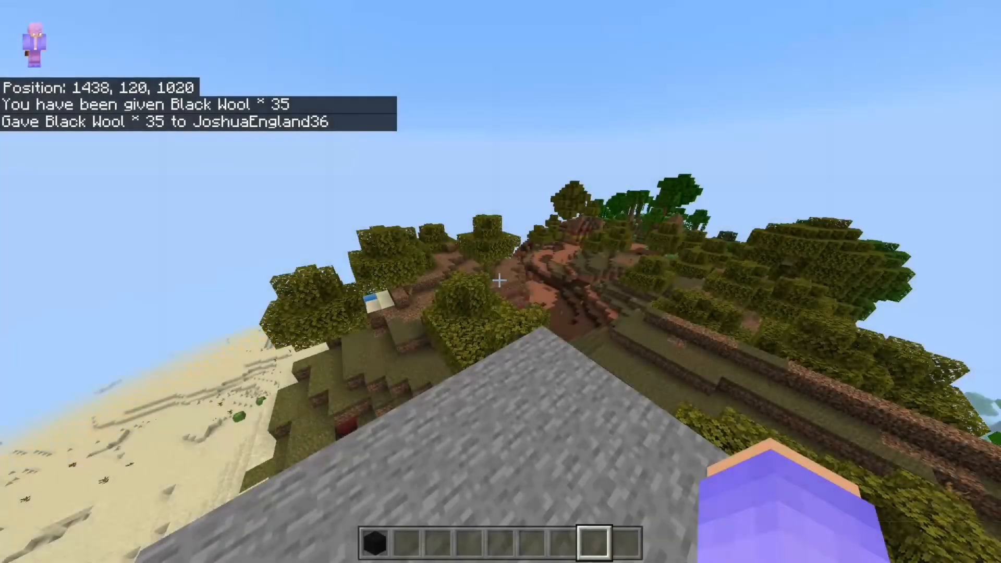
Recall the wool command, change the trailing value to give 15 white wool, and run it.
key("e")
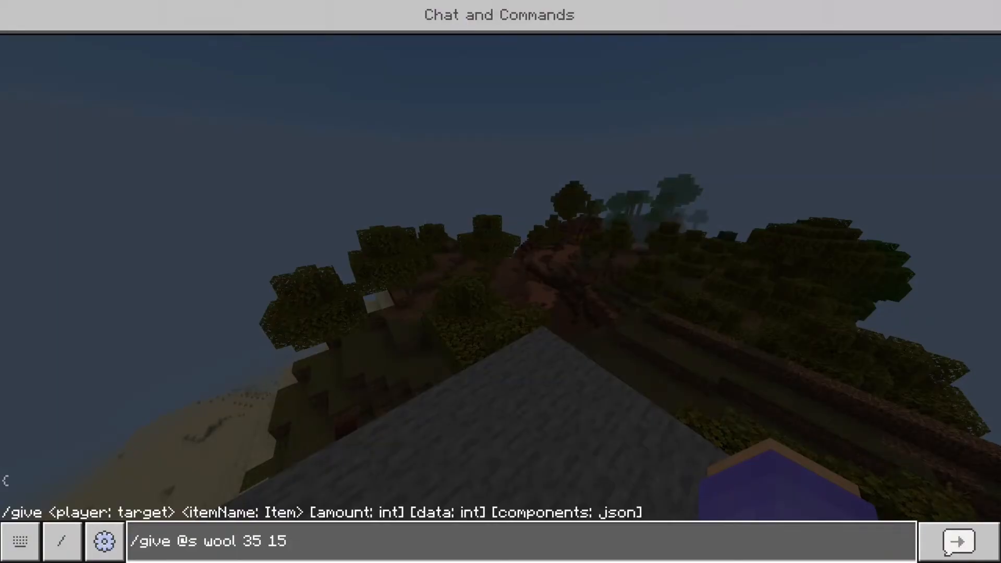
left_click(19, 541)
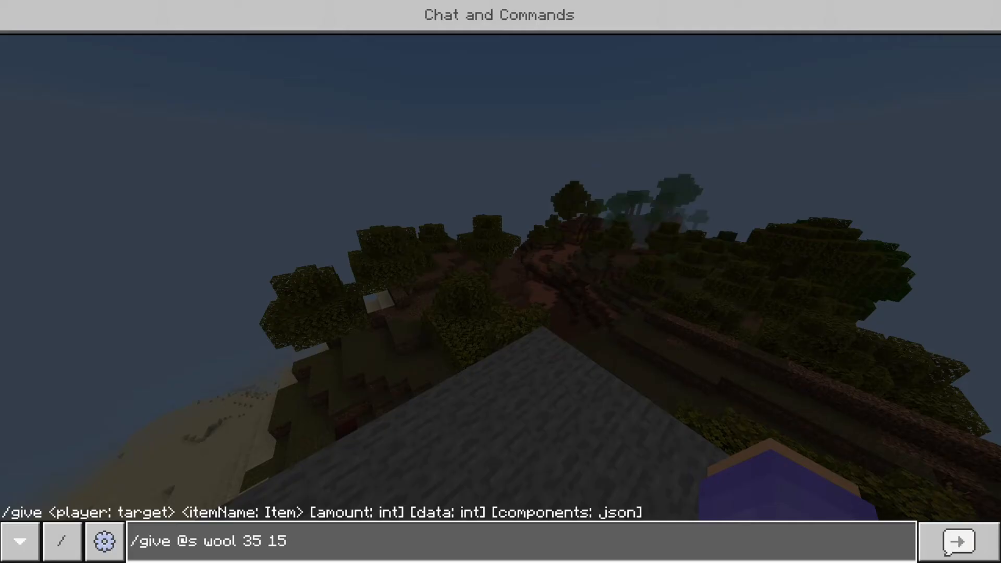
key("Backspace")
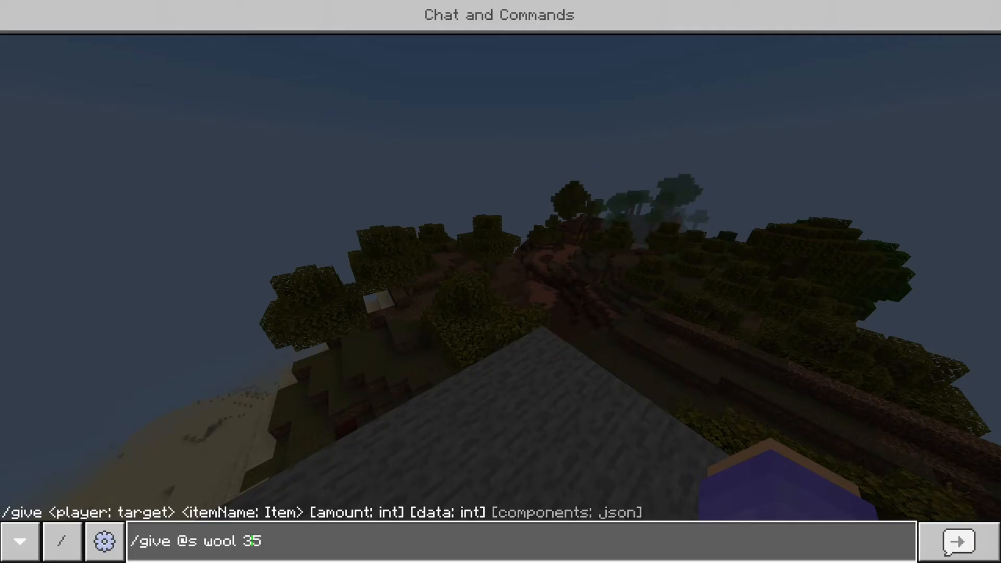
type("15")
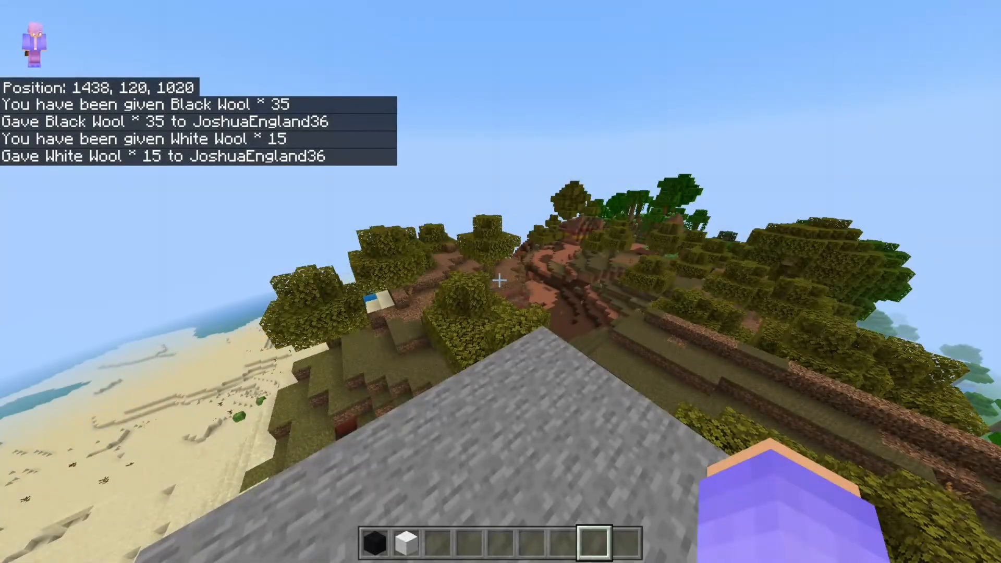
Reopen chat and draft /give @s concrete without sending it.
key("e")
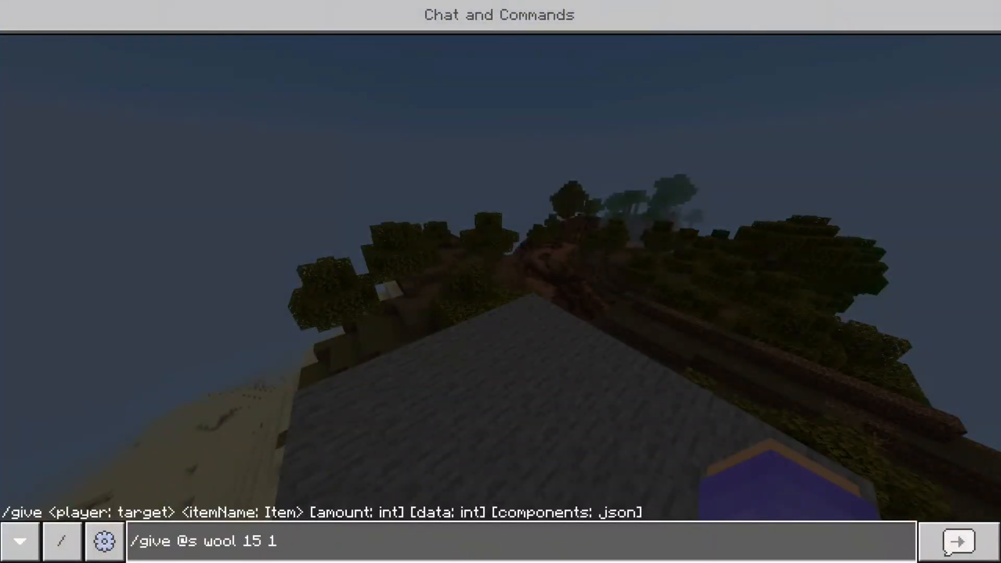
type("5")
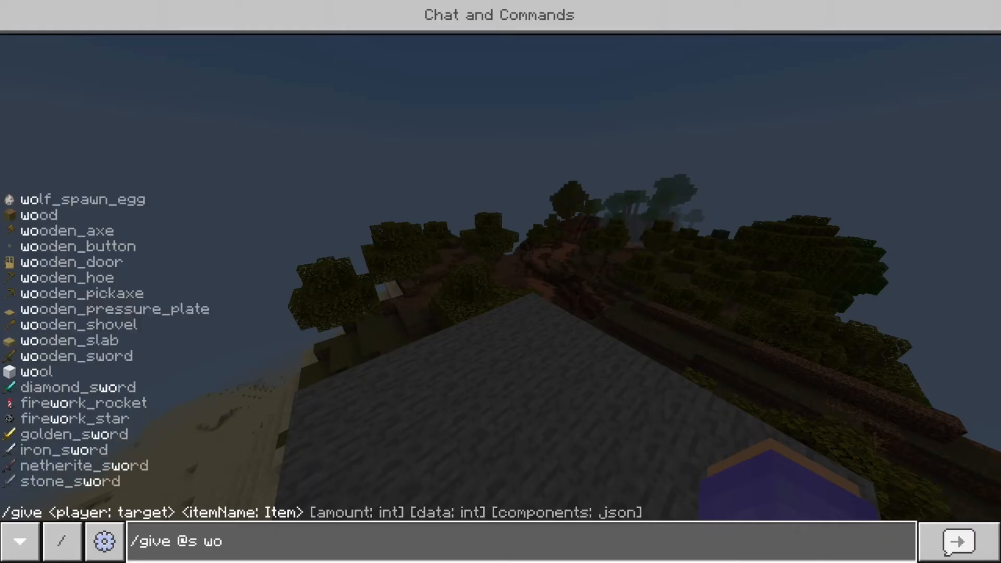
type("c")
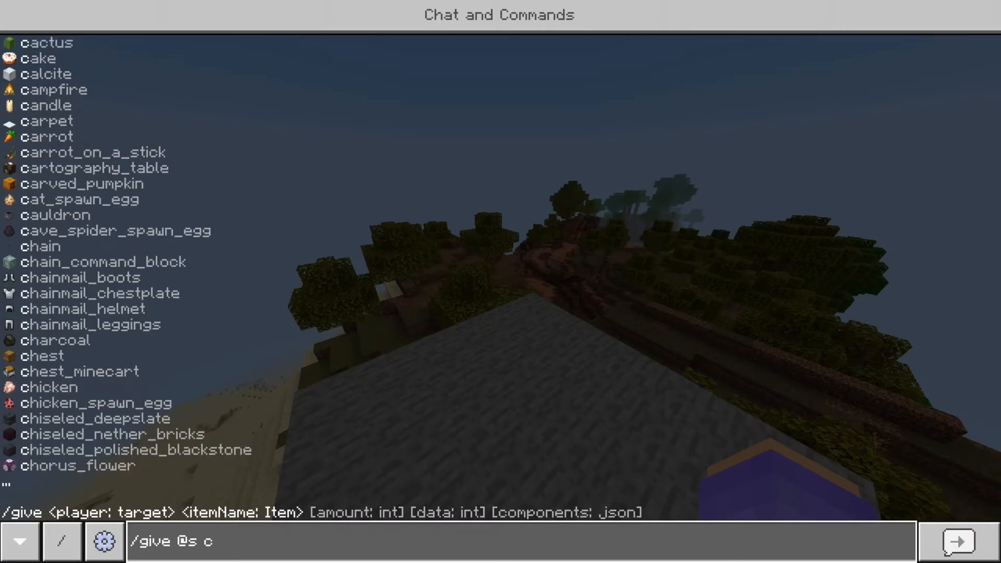
type("oncrete")
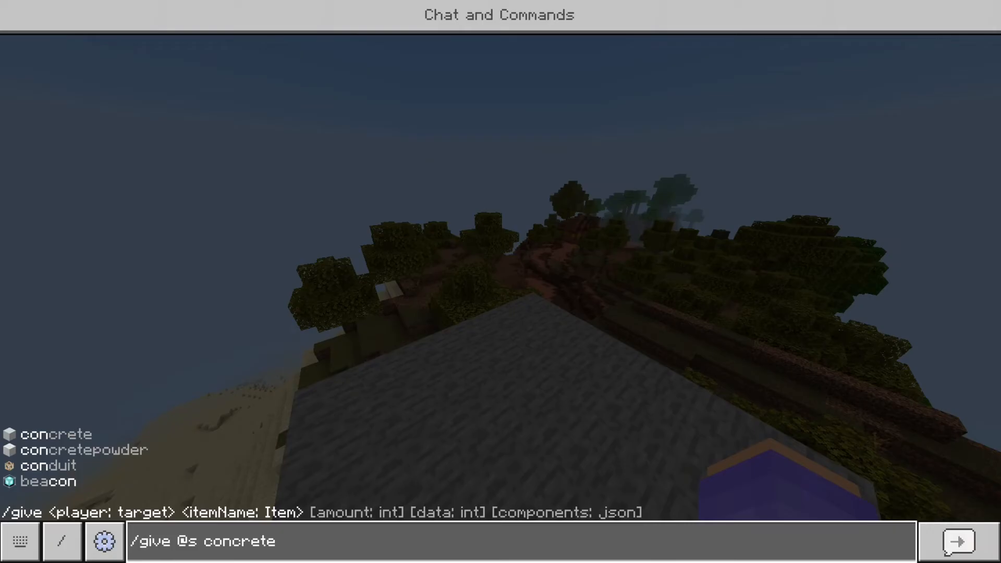
left_click(20, 541)
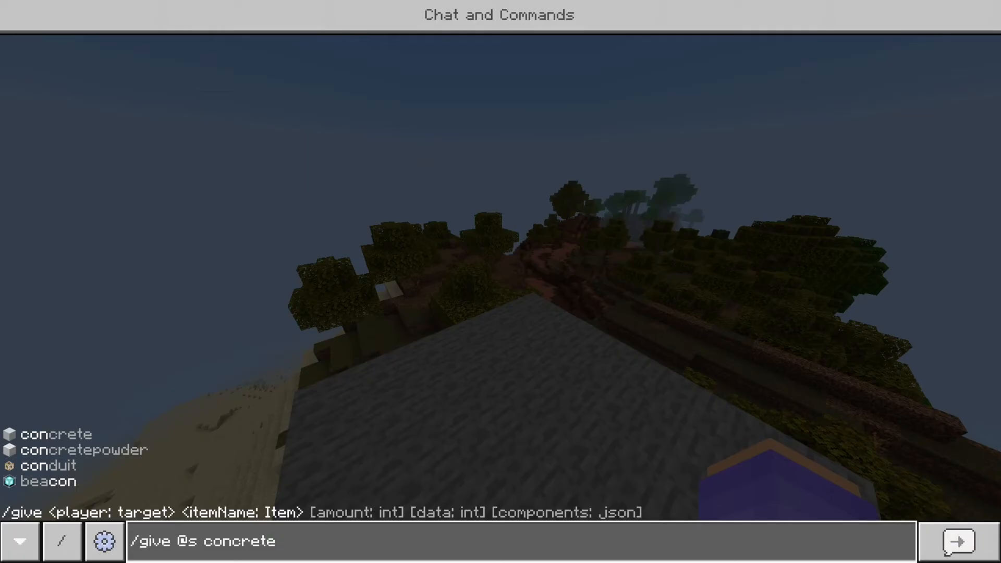
Replace concrete with wood, give yourself 3 oak and 3 jungle wood, and run it.
key("Backspace")
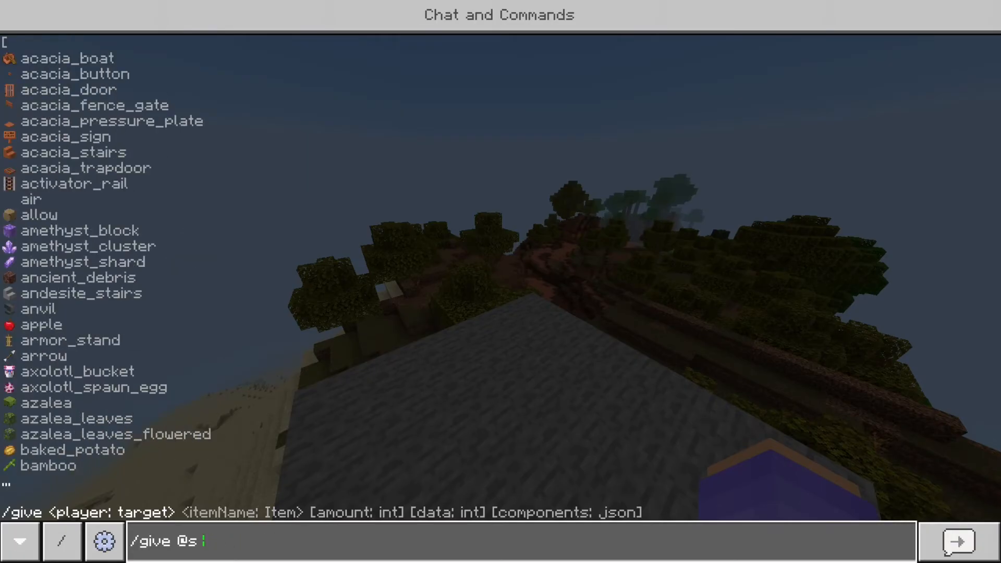
type("wo")
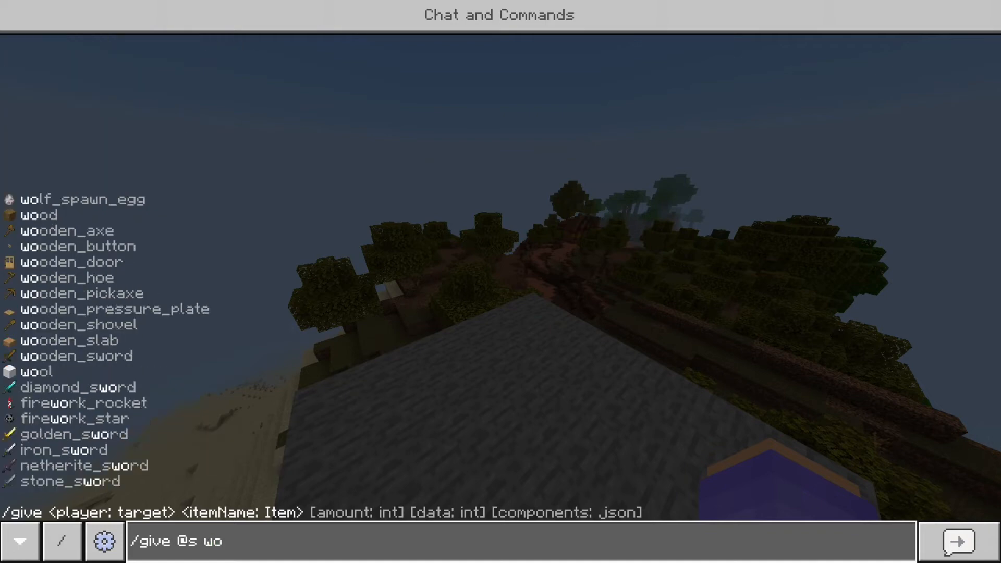
type("od")
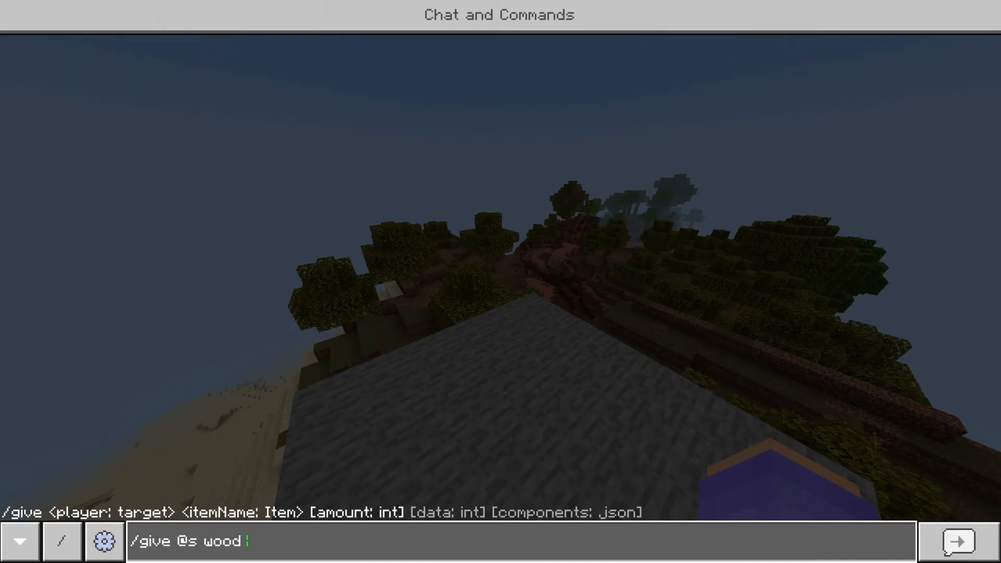
type("3")
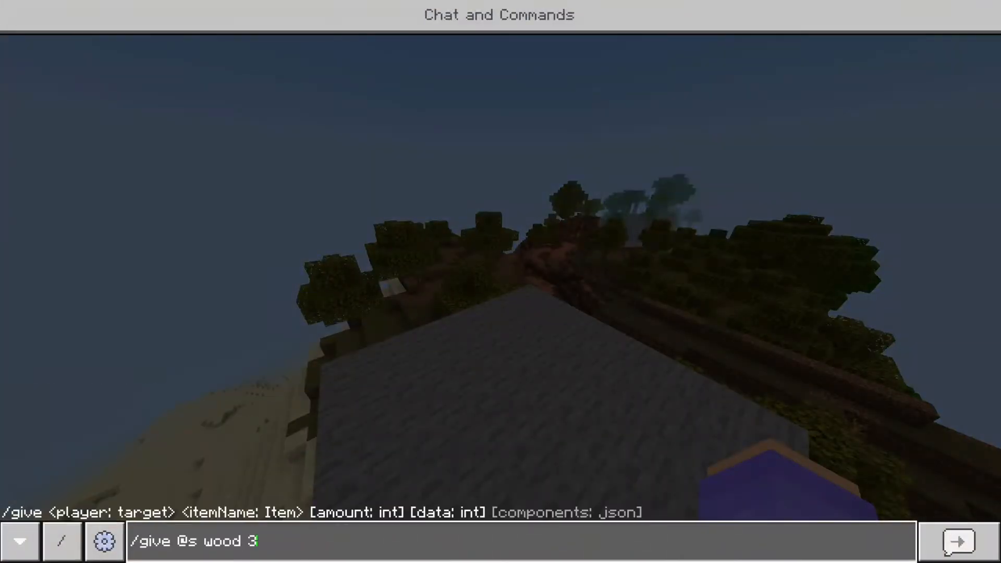
key("Enter")
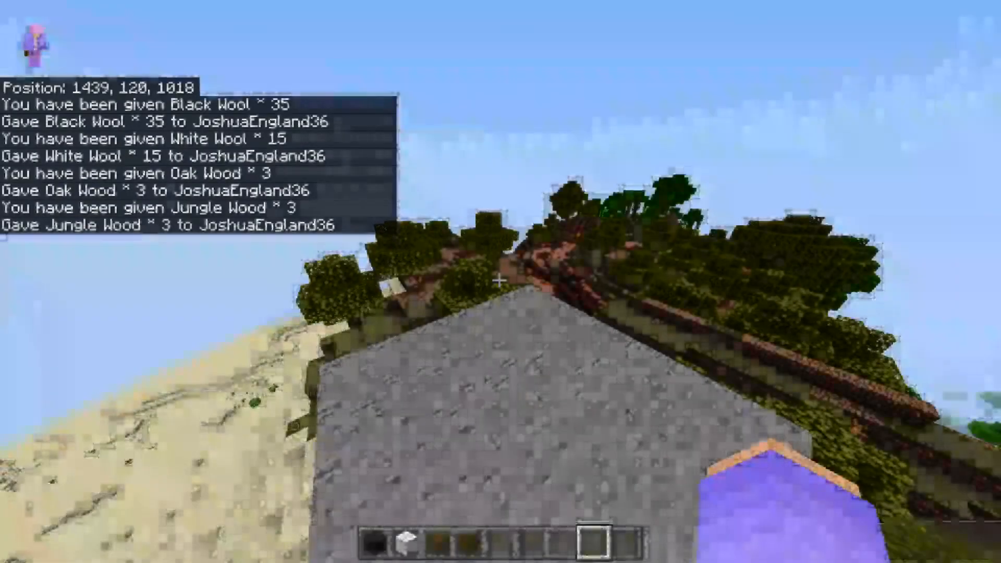
Check the inventory for the wool and wood, then start a fresh /give @s command.
key("e")
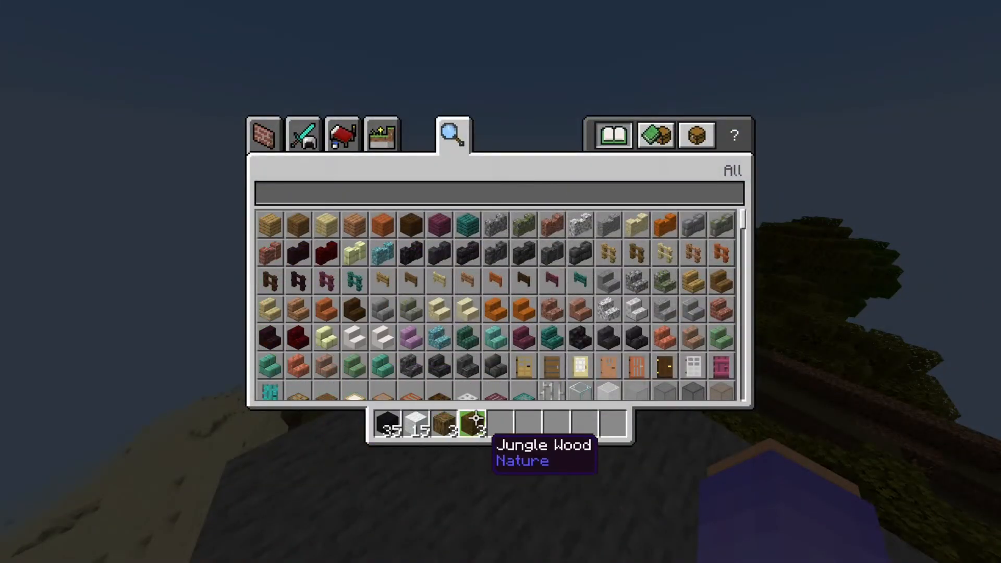
key("Escape")
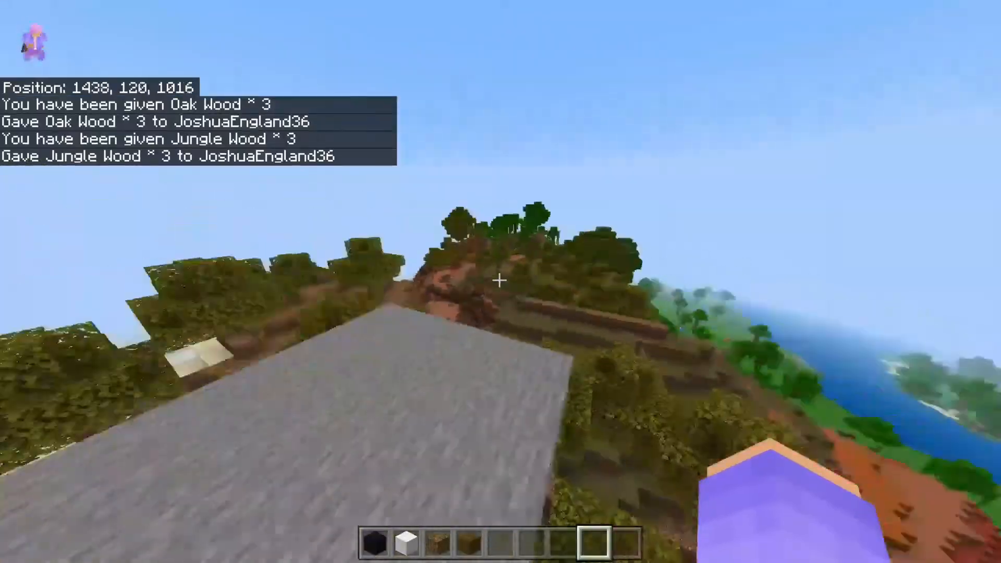
key("e")
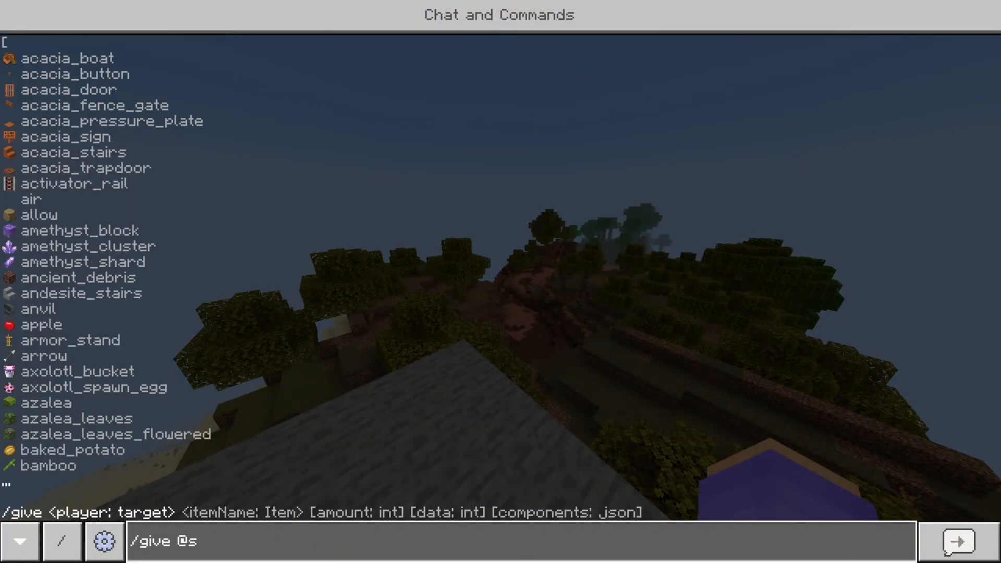
Give yourself one anvil with /give @s anvil 1 so it lands after the wood.
type("\" \"")
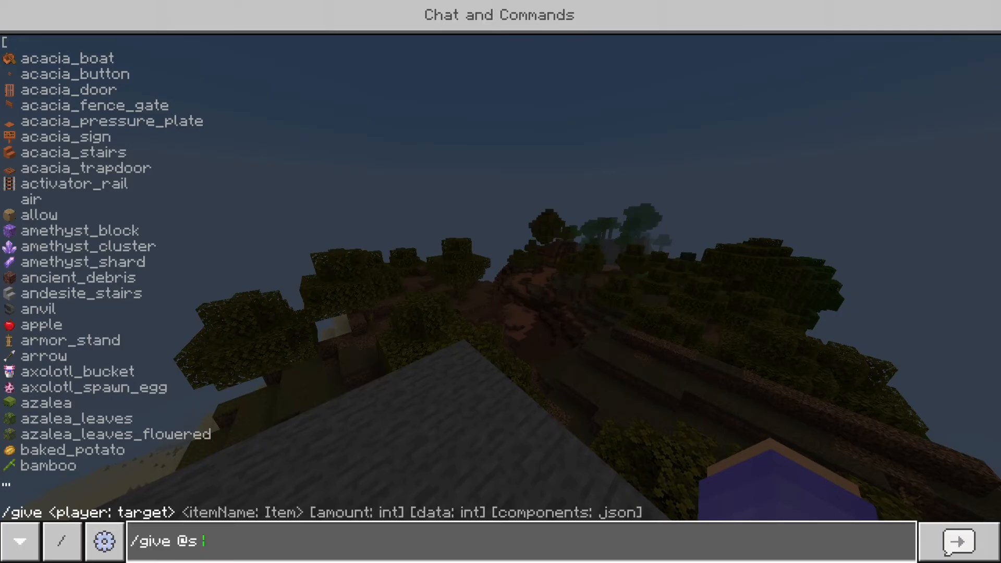
type("a")
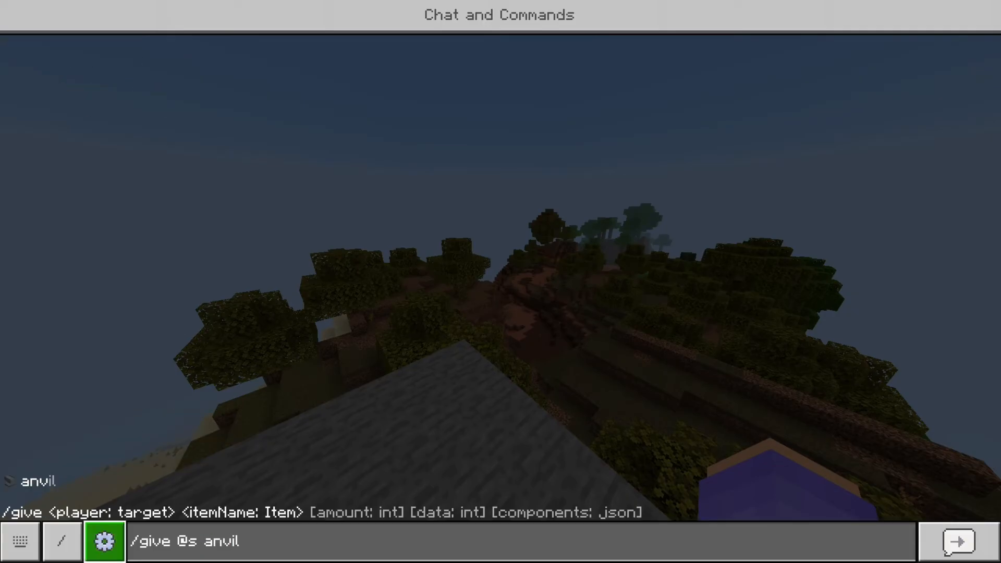
type("1")
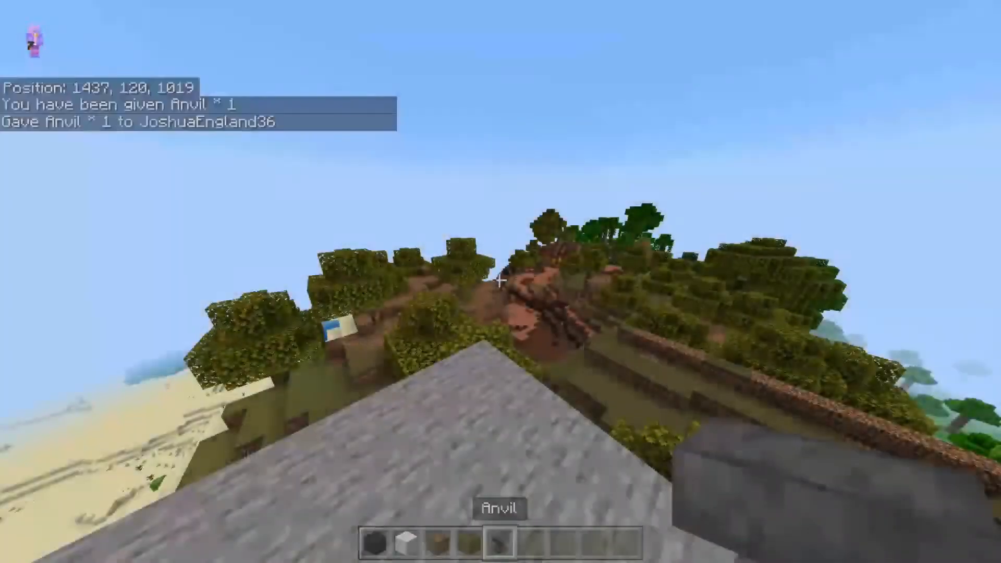
Give a second anvil, then an anvil with data value 4 for the slightly damaged variant.
type("/give @s anvil 1")
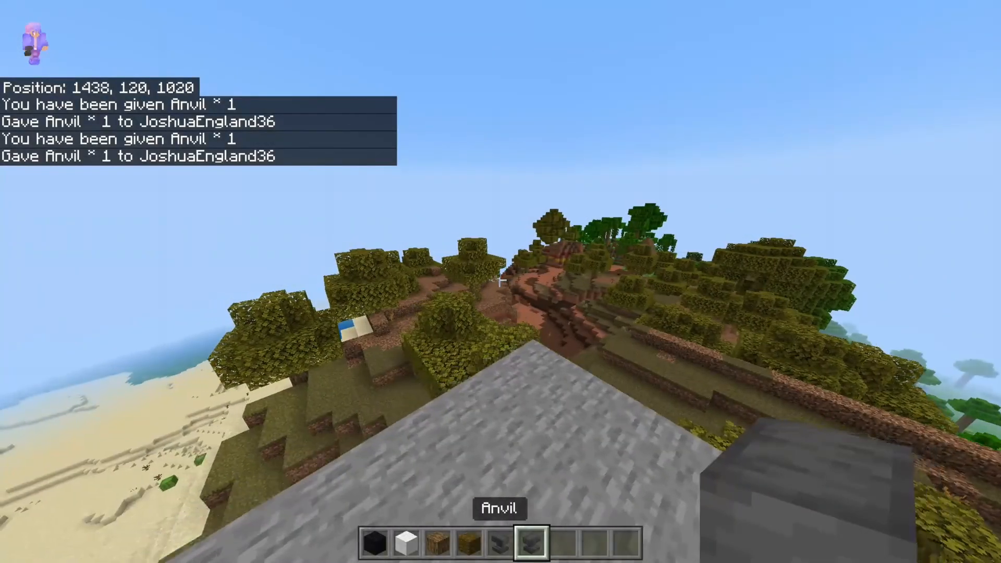
key("e")
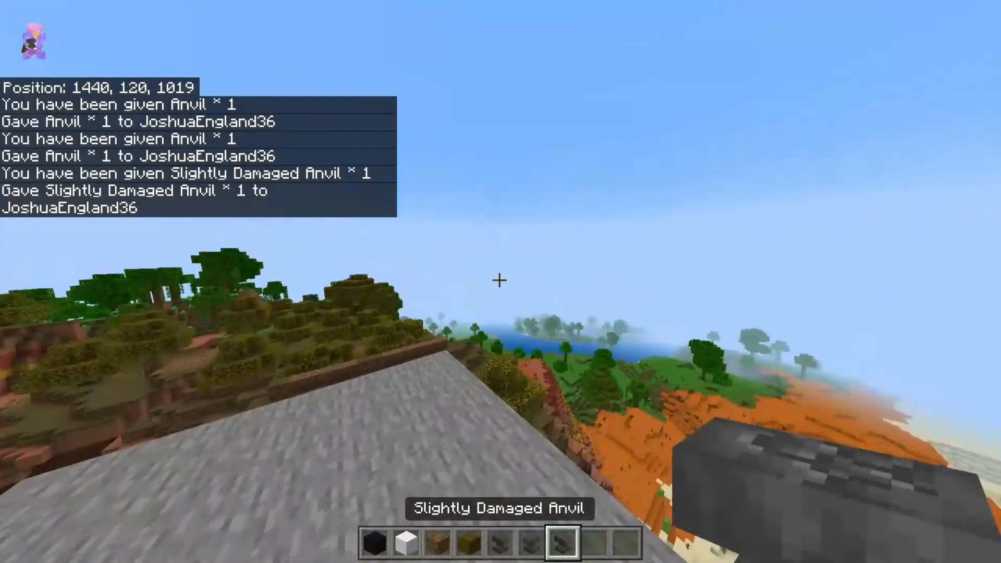
key("t")
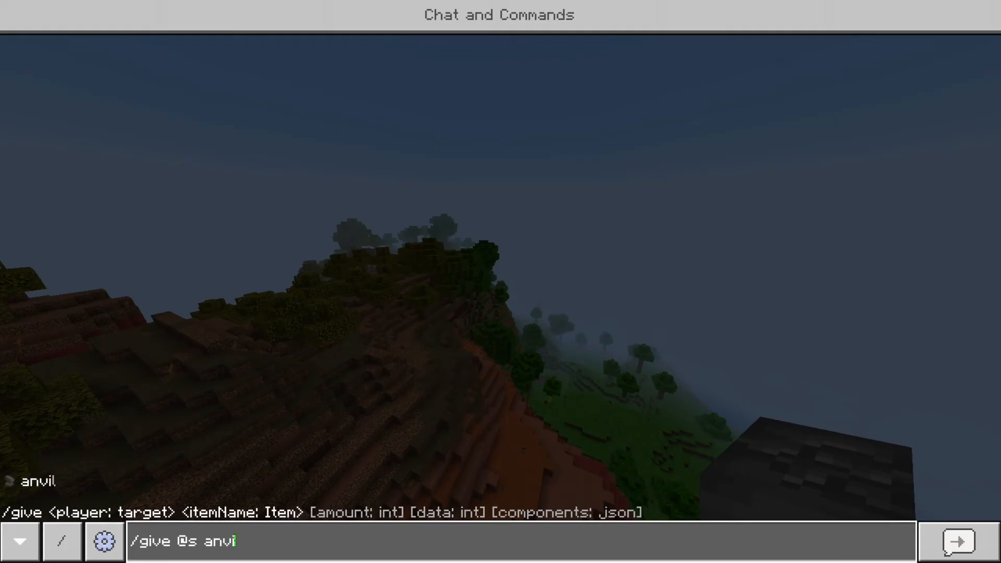
key("BackSpace")
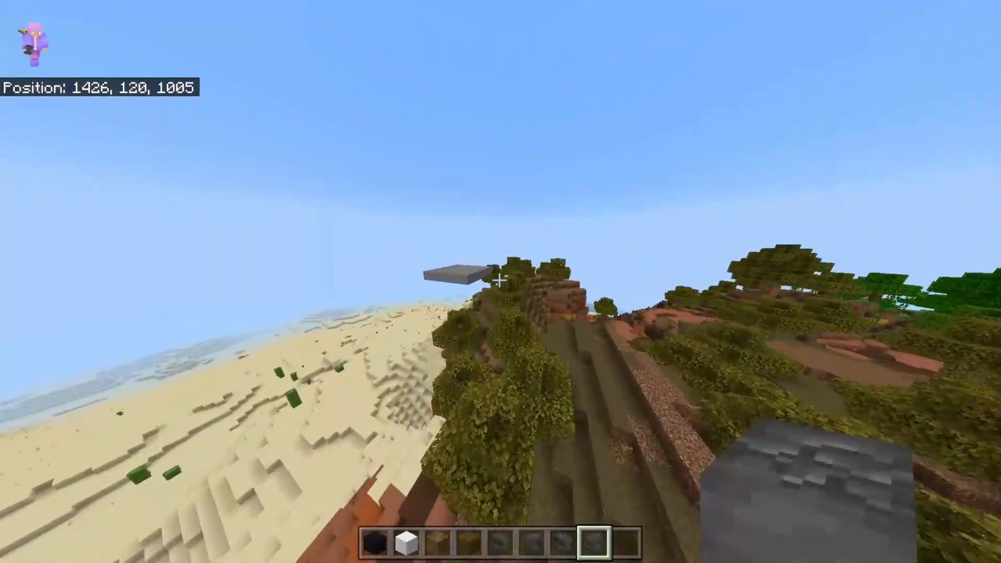
mouse_move(500, 280)
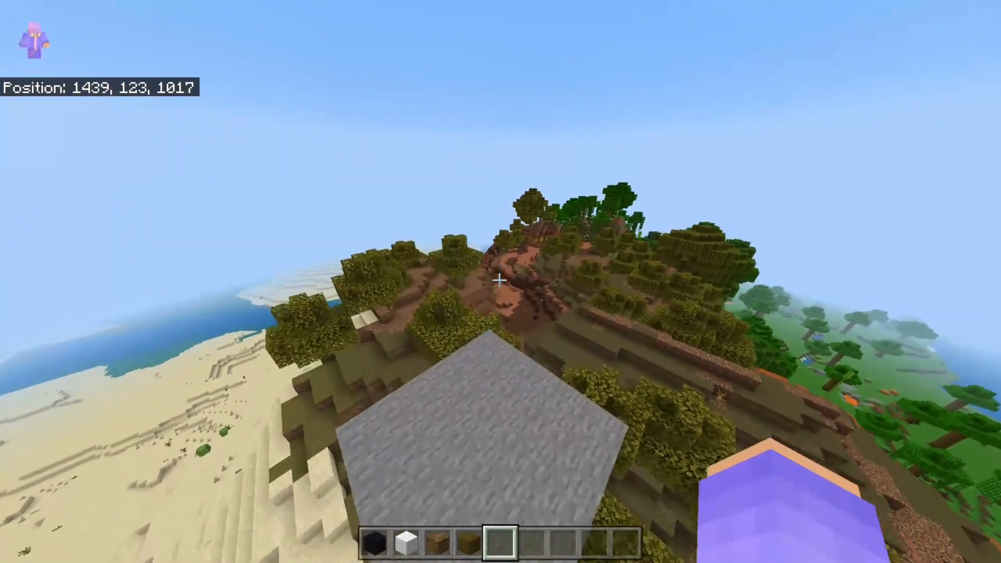
Clear the anvils so the hotbar holds only the two wools and two woods.
key("w")
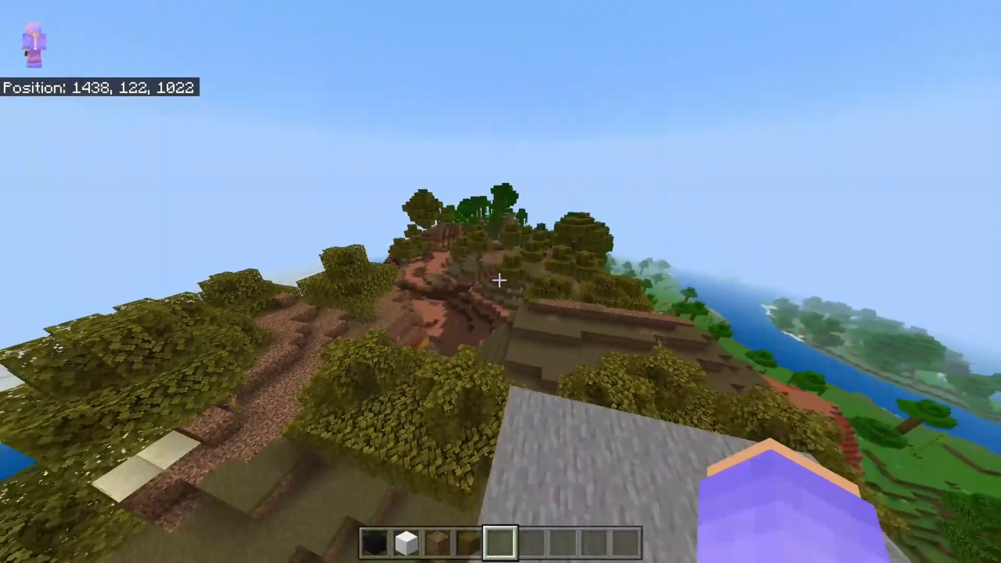